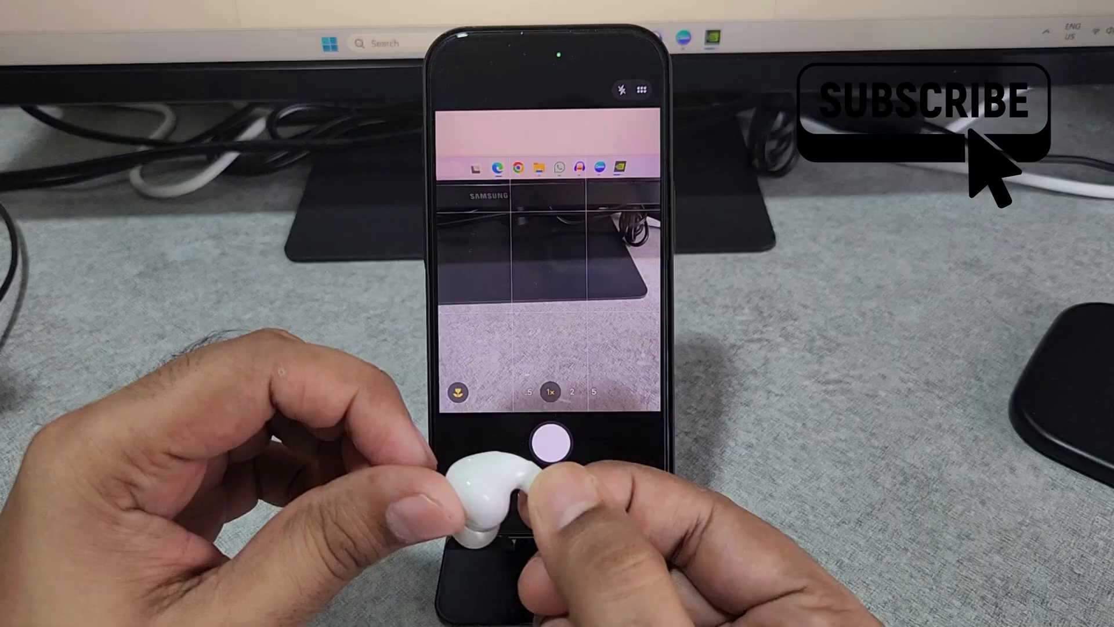
- Set the AirPods Pro Camera Remote option under Camera Control to Press Once
left_click(550, 444)
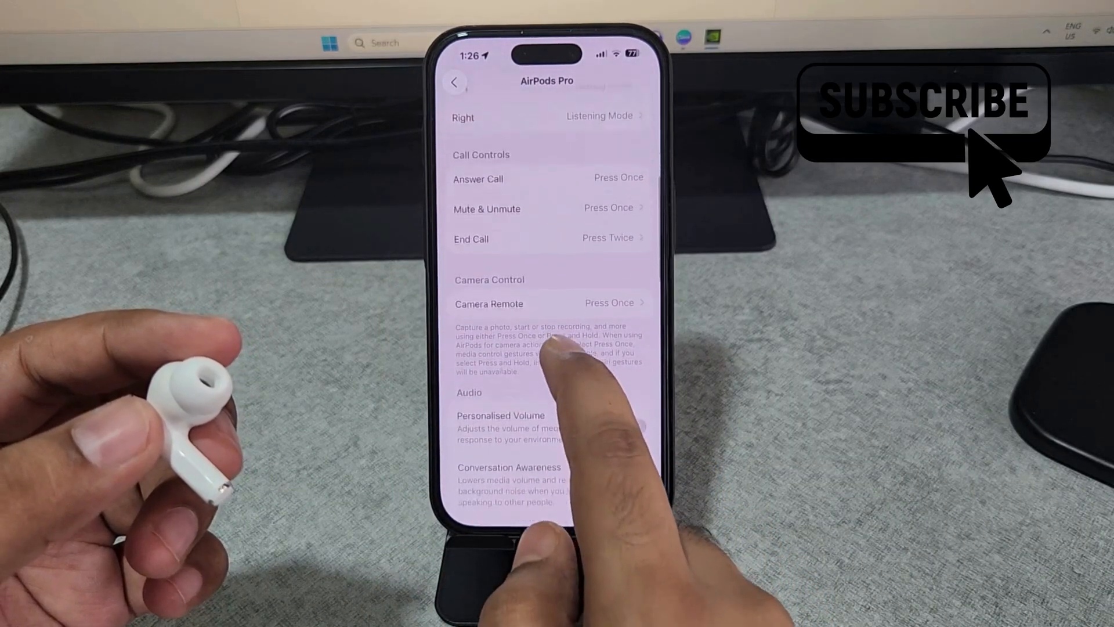
scroll("down", 3)
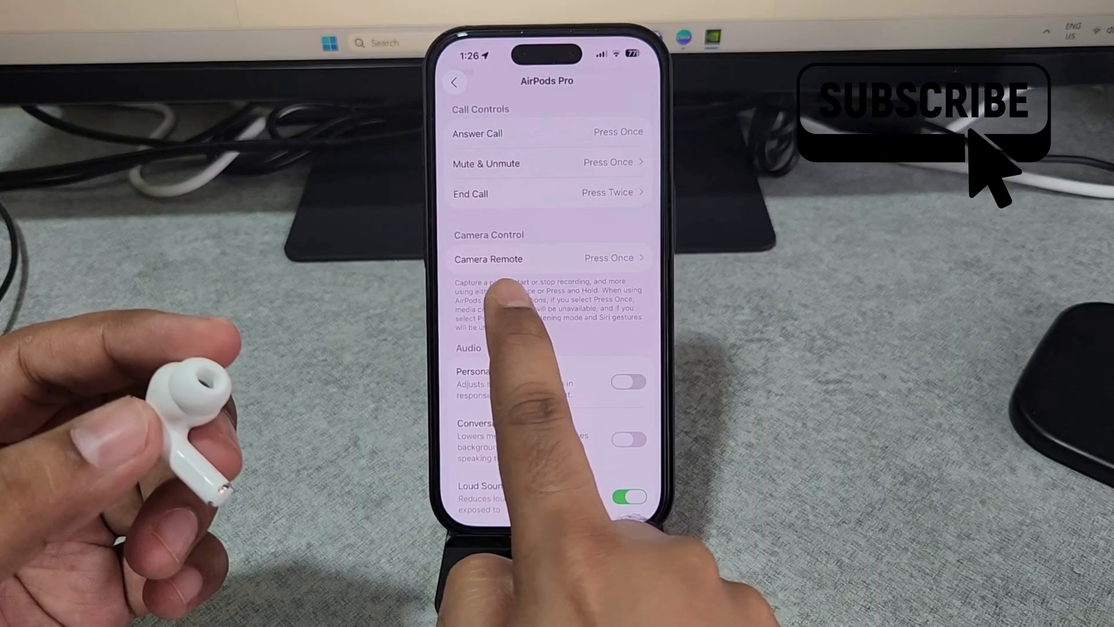
left_click(488, 258)
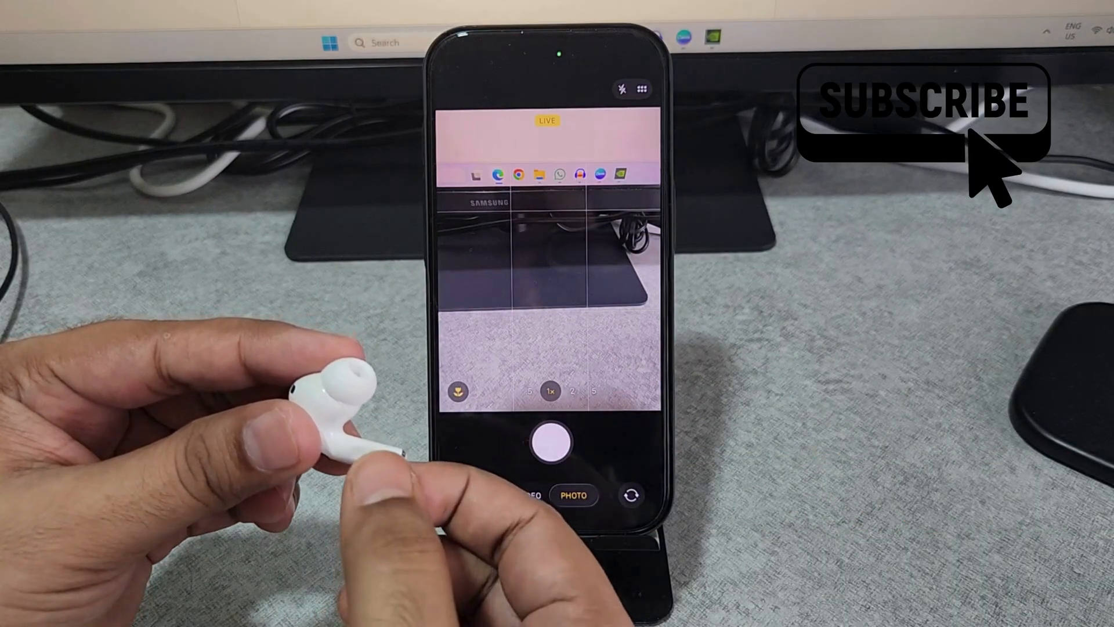
- Capture a Live Photo of the monitor and desk, then open it for review
left_click(550, 442)
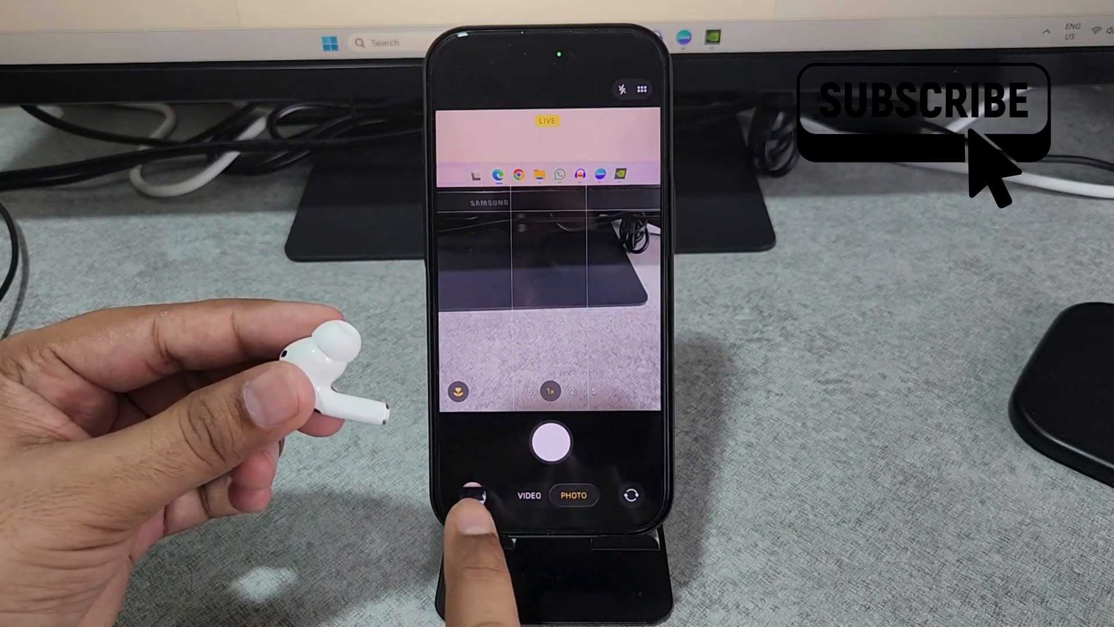
left_click(478, 494)
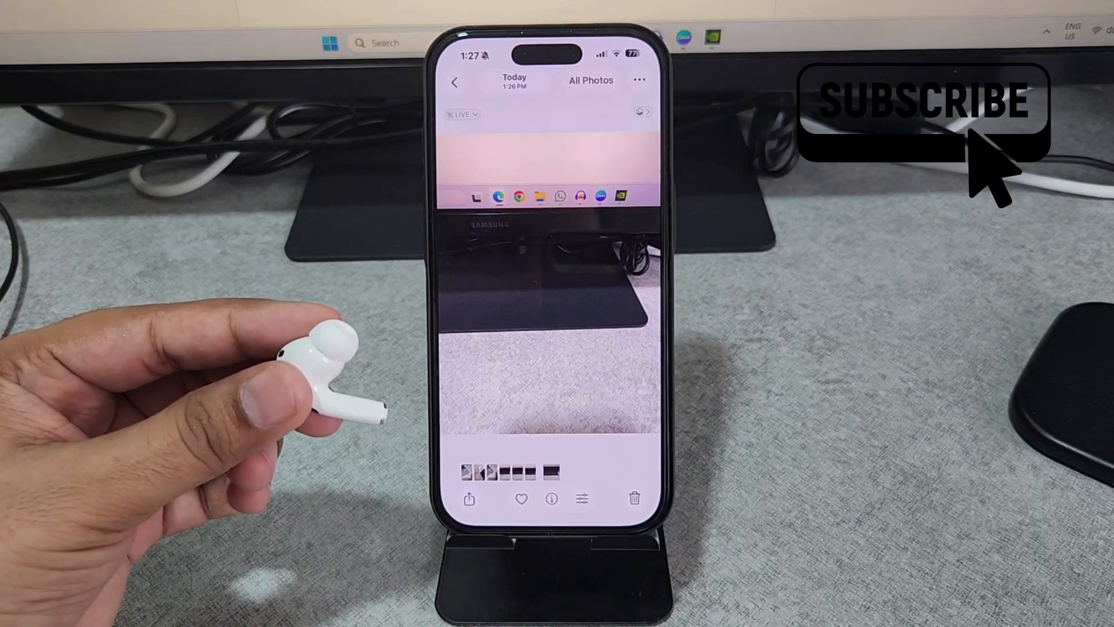